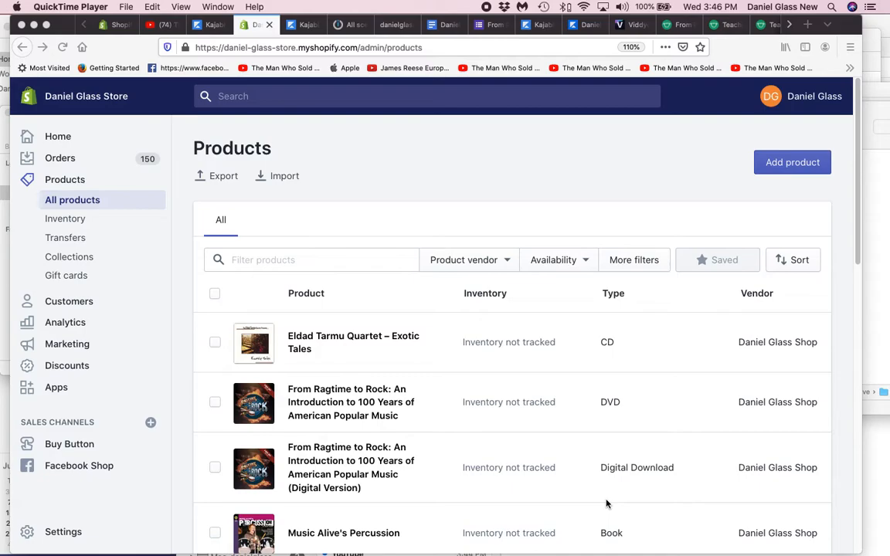
pyautogui.moveTo(469, 482)
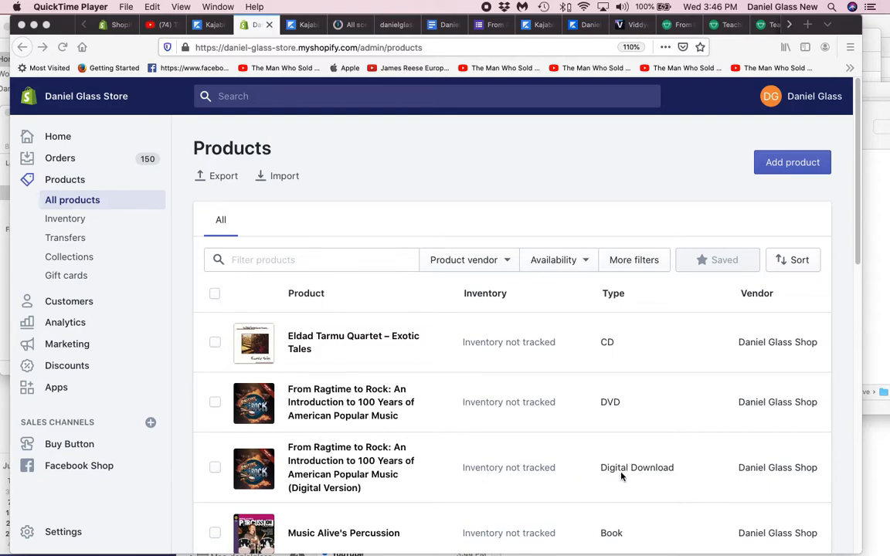
pyautogui.moveTo(93, 210)
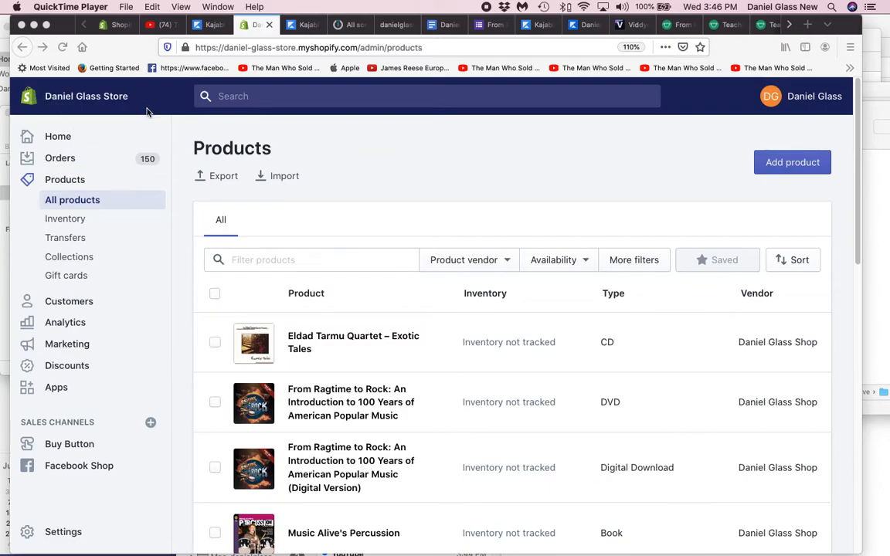
pyautogui.moveTo(316, 460)
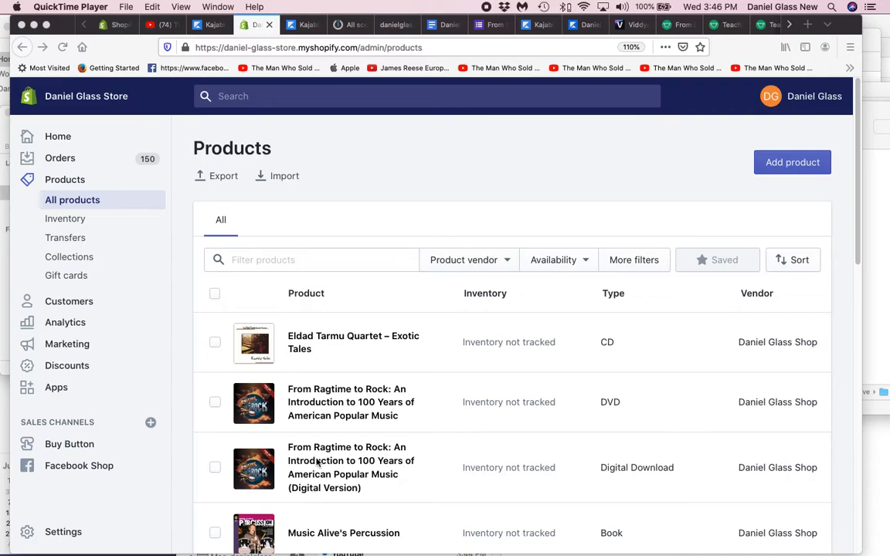
pyautogui.moveTo(624, 414)
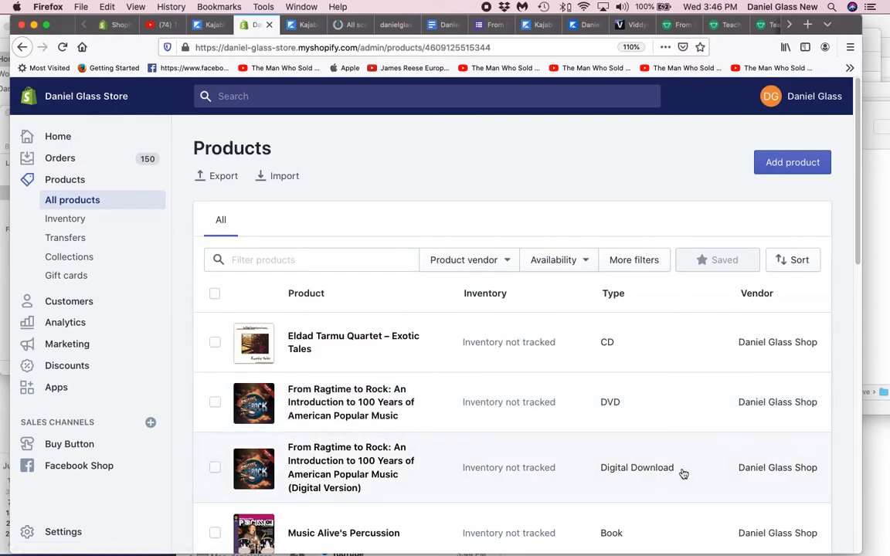
# Step: View the From Ragtime to Rock (Digital Version) product and highlight 'Digital Version' in its title
pyautogui.click(350, 466)
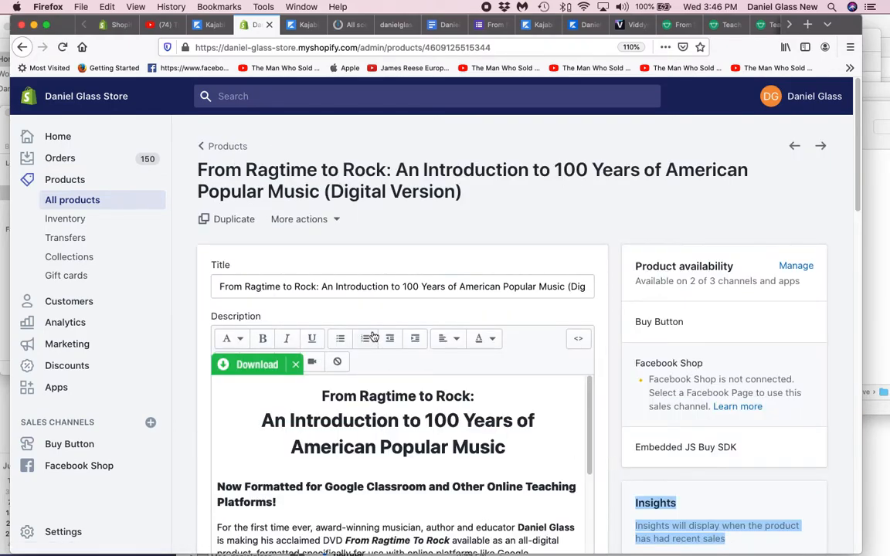
pyautogui.doubleClick(392, 192)
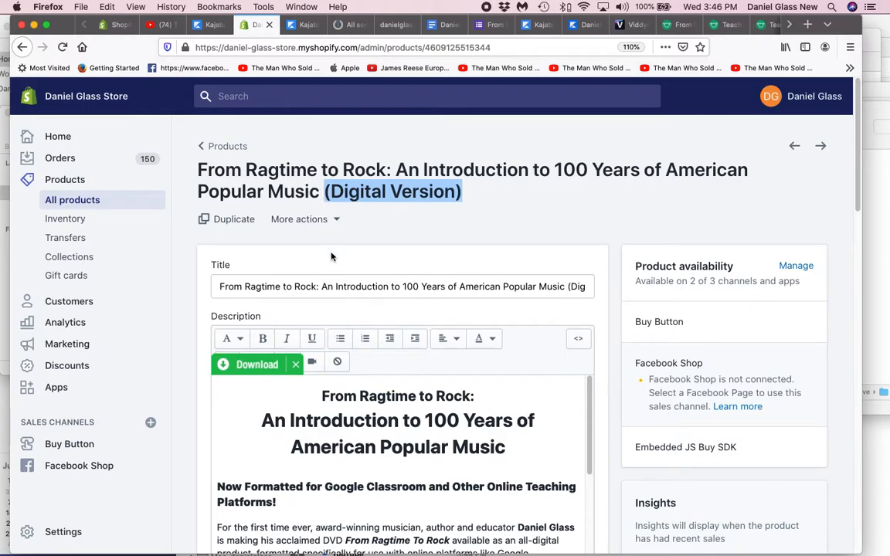
pyautogui.scroll(-3)
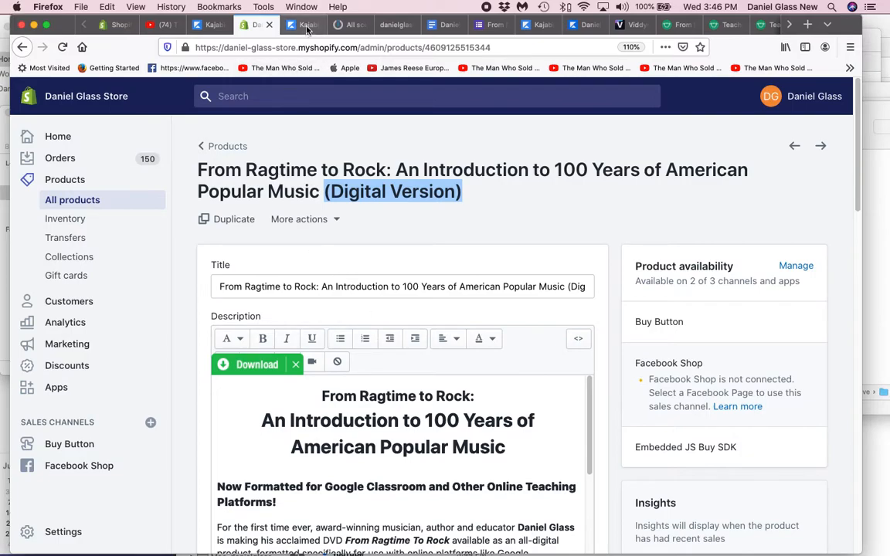
# Step: In Kajabi's products overview, view the From Ragtime To Rock course
pyautogui.click(299, 25)
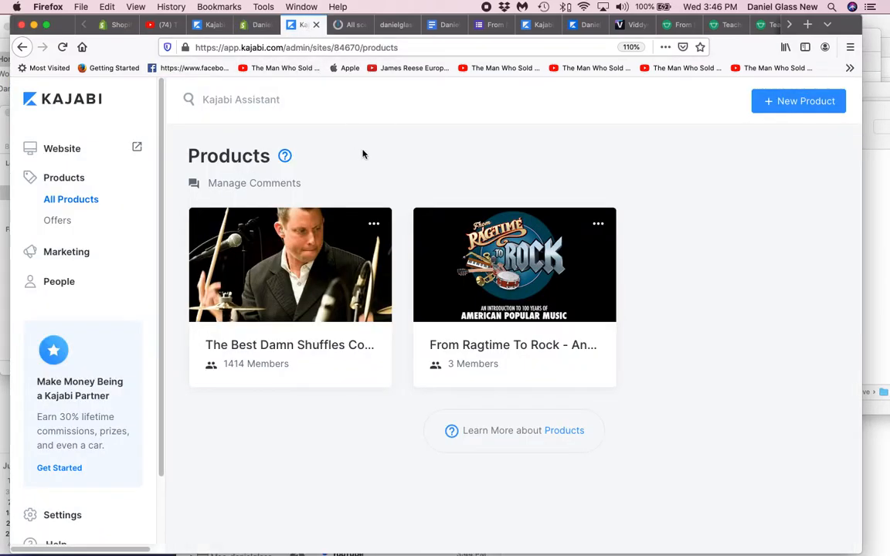
pyautogui.moveTo(489, 259)
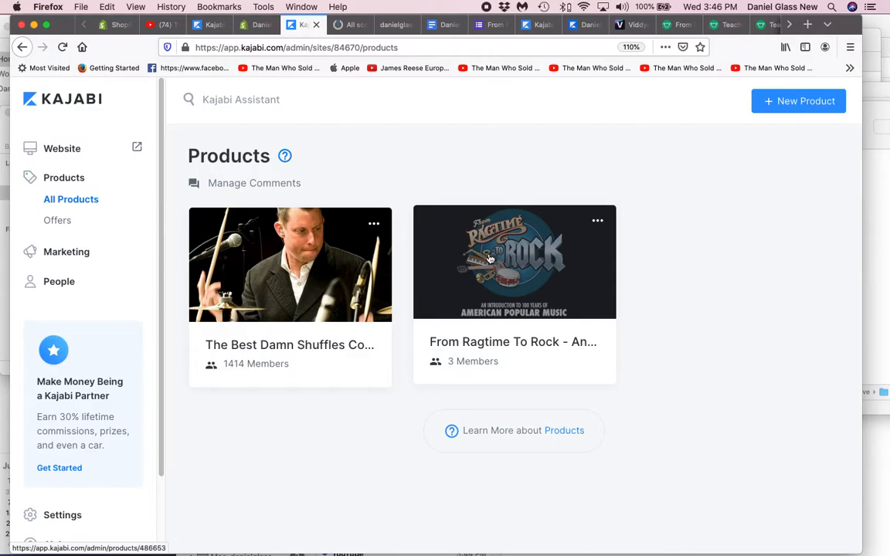
pyautogui.click(489, 257)
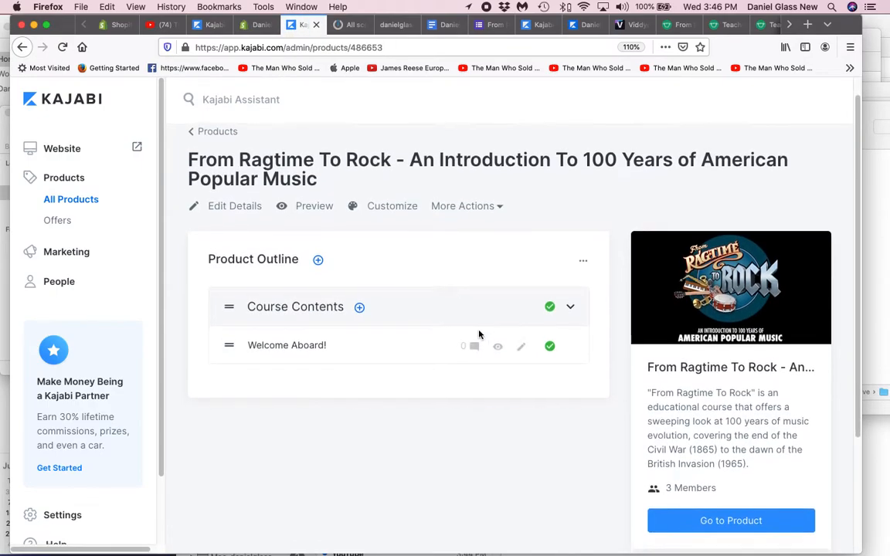
pyautogui.scroll(-3)
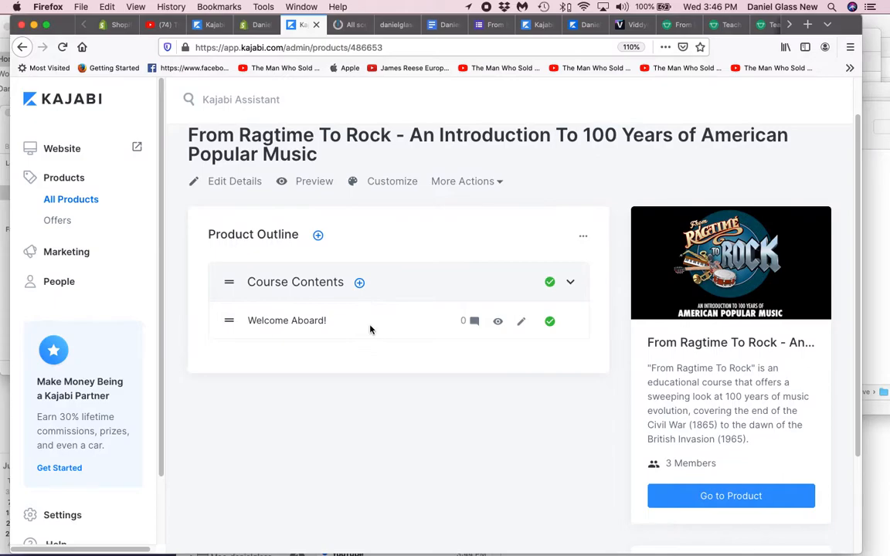
# Step: Inspect the Course Contents category, then return to the product outline
pyautogui.click(294, 282)
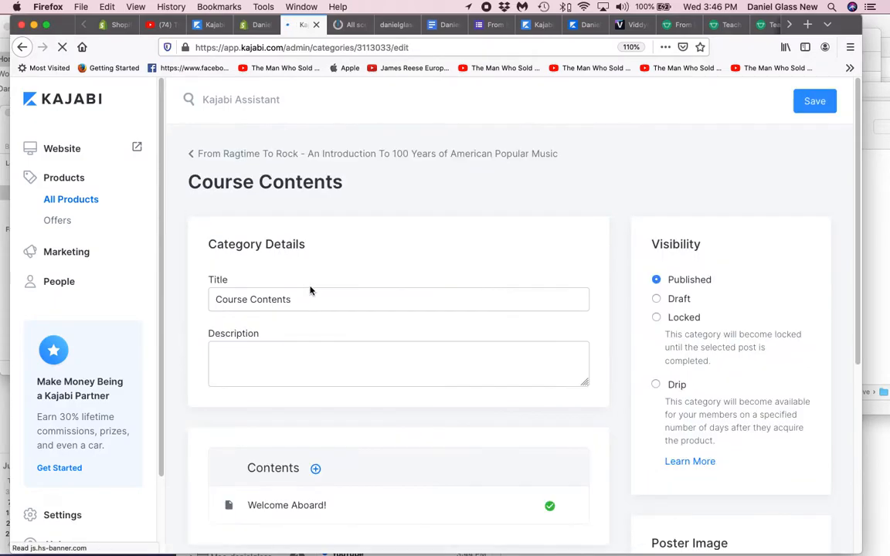
pyautogui.scroll(-3)
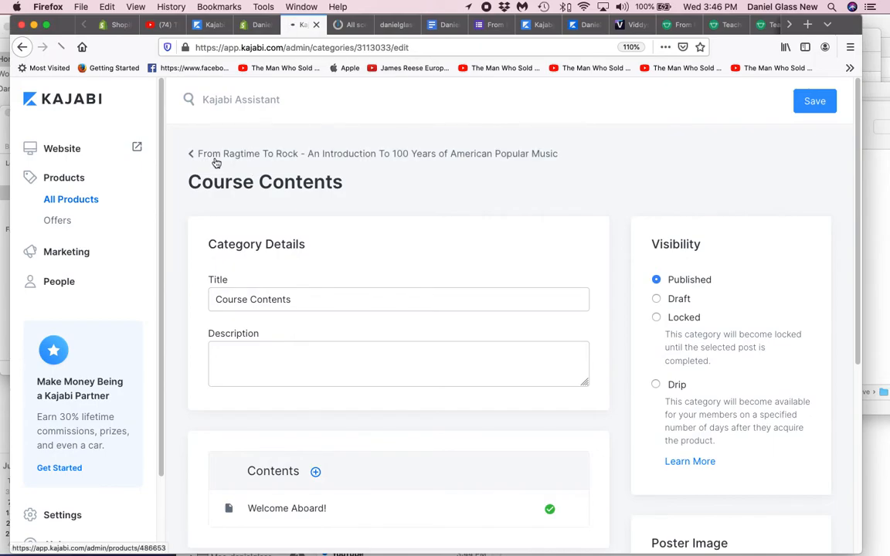
pyautogui.click(216, 154)
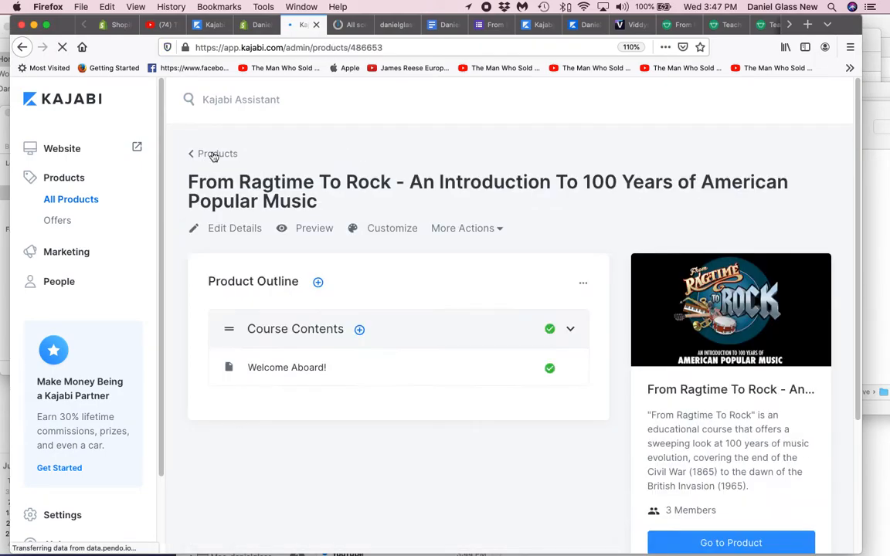
# Step: Preview the Welcome Aboard! lesson as members see it, then move to Integromat's scenarios
pyautogui.click(732, 542)
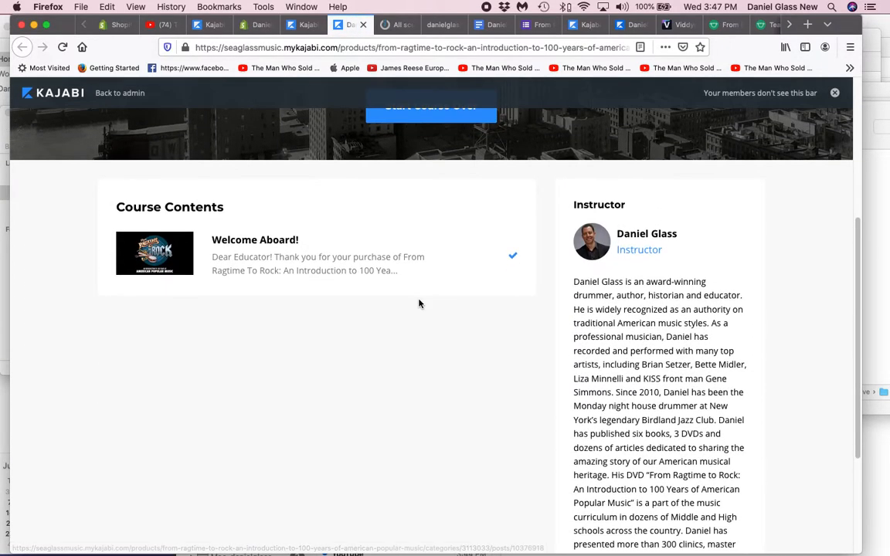
pyautogui.click(253, 241)
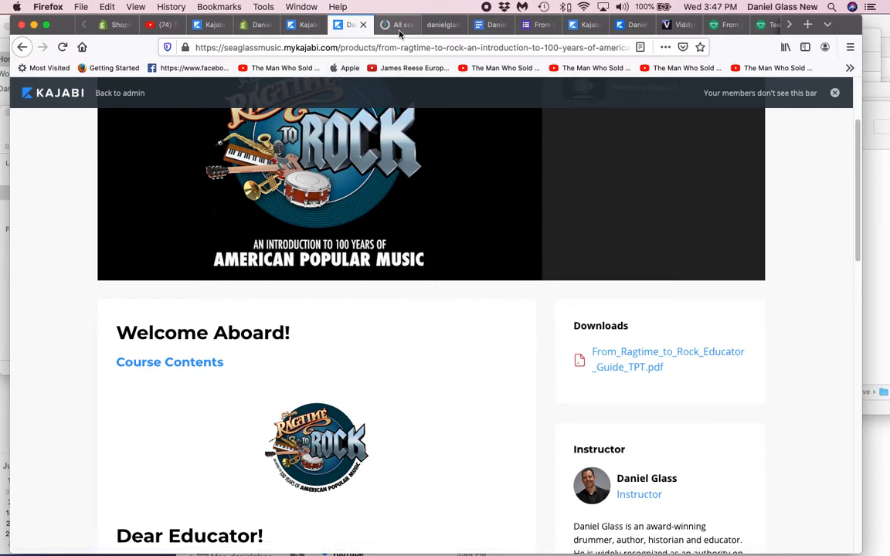
pyautogui.click(395, 25)
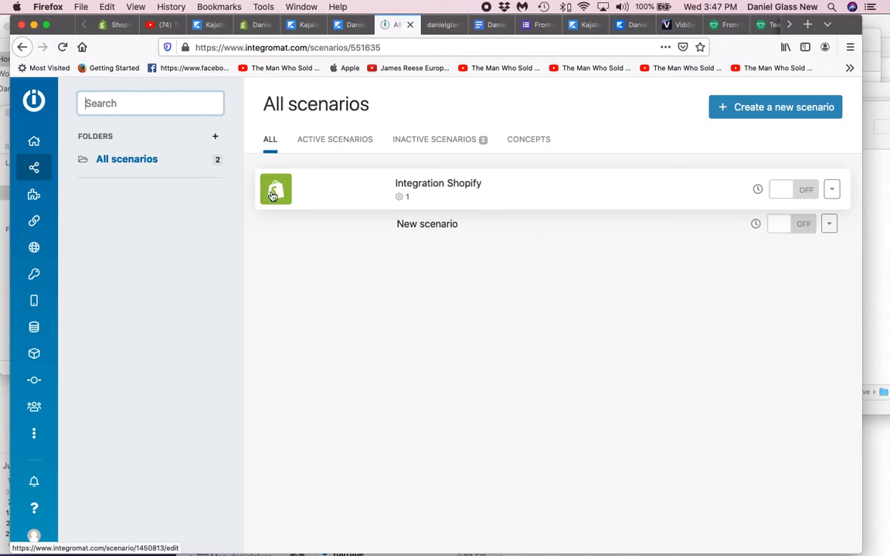
pyautogui.moveTo(312, 198)
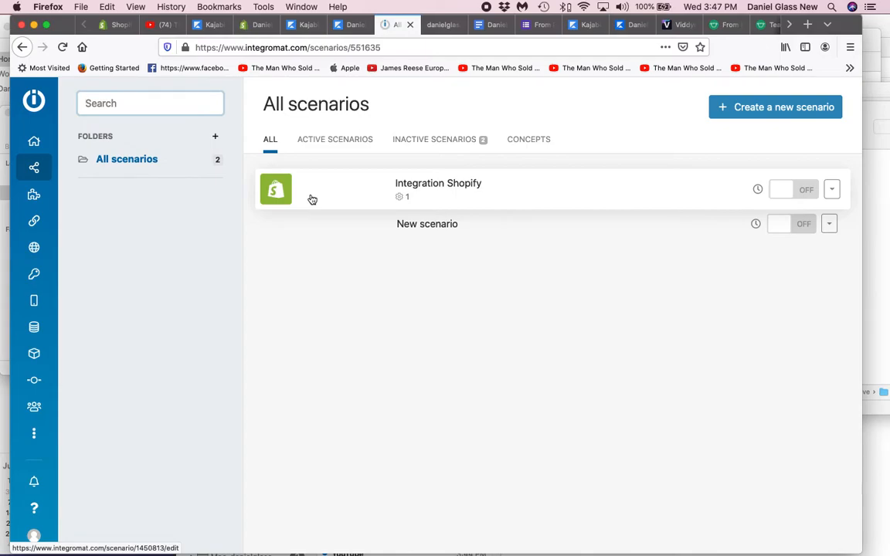
pyautogui.moveTo(430, 186)
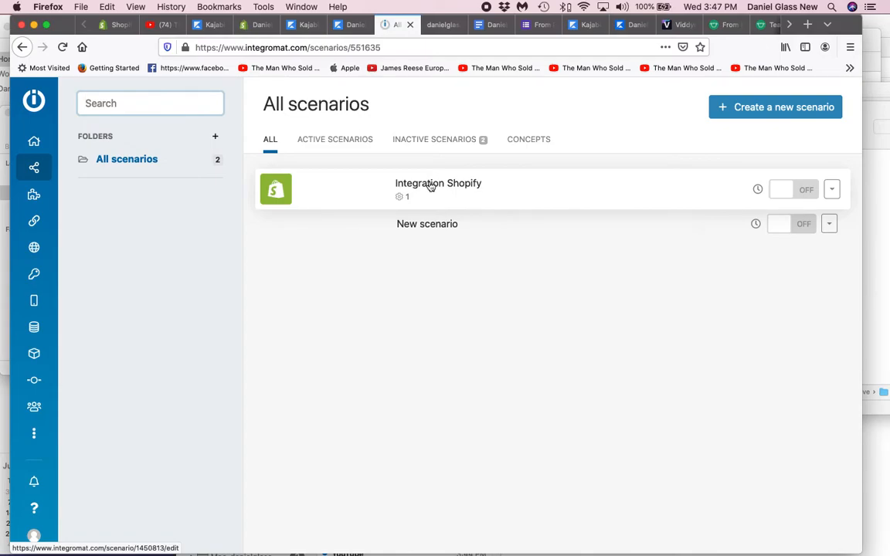
# Step: Load the Integration Shopify scenario with its Shopify Watch Orders trigger
pyautogui.click(439, 185)
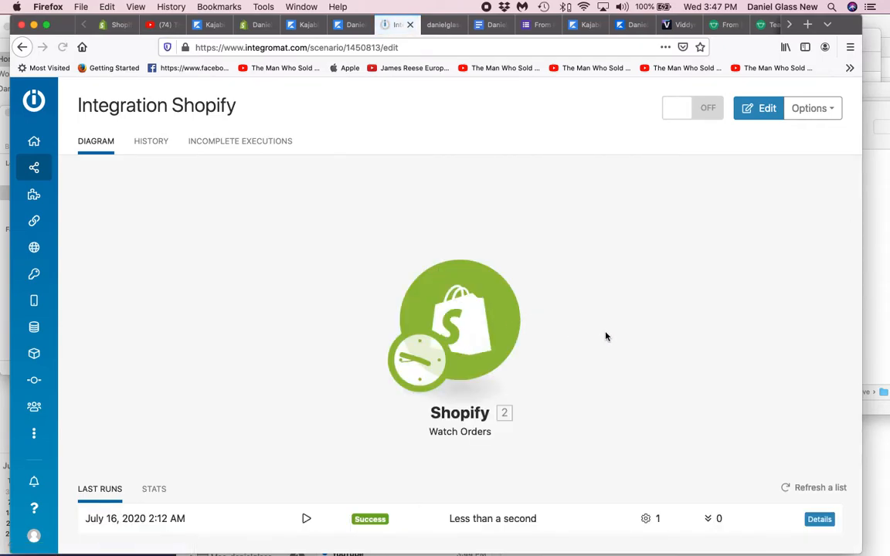
pyautogui.moveTo(602, 349)
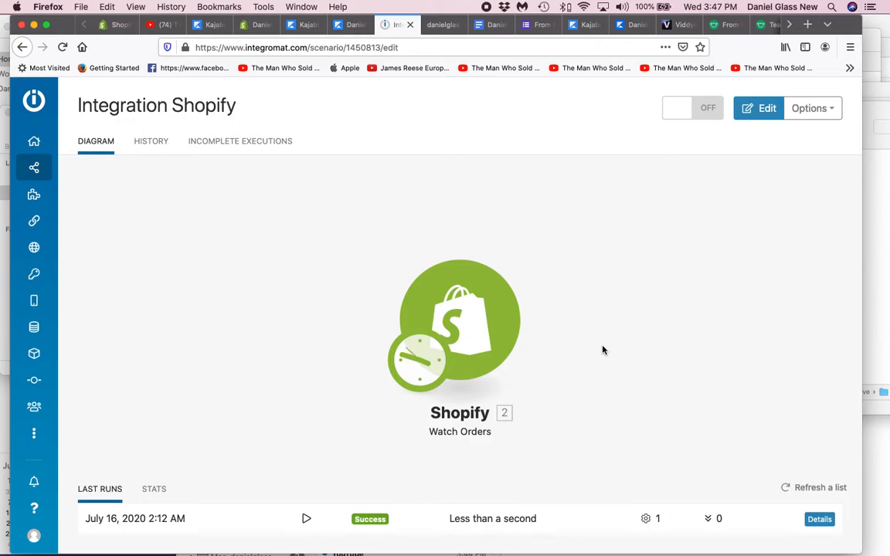
pyautogui.moveTo(476, 343)
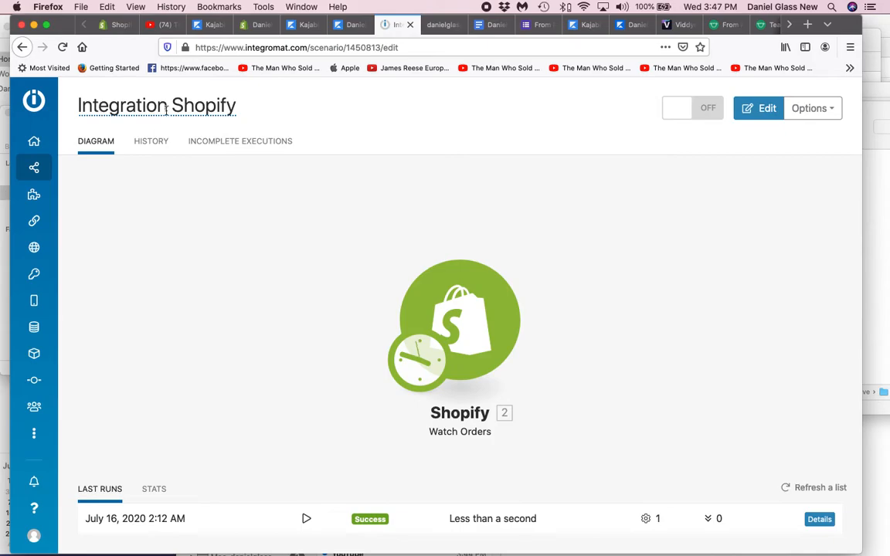
# Step: Rename the scenario to 'Integration Shopify To Kajabi'
pyautogui.click(157, 105)
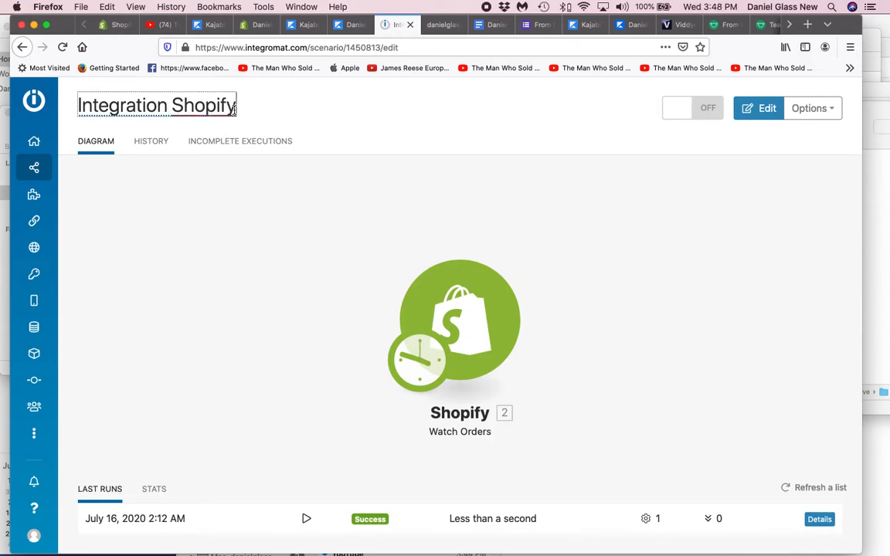
pyautogui.write('to')
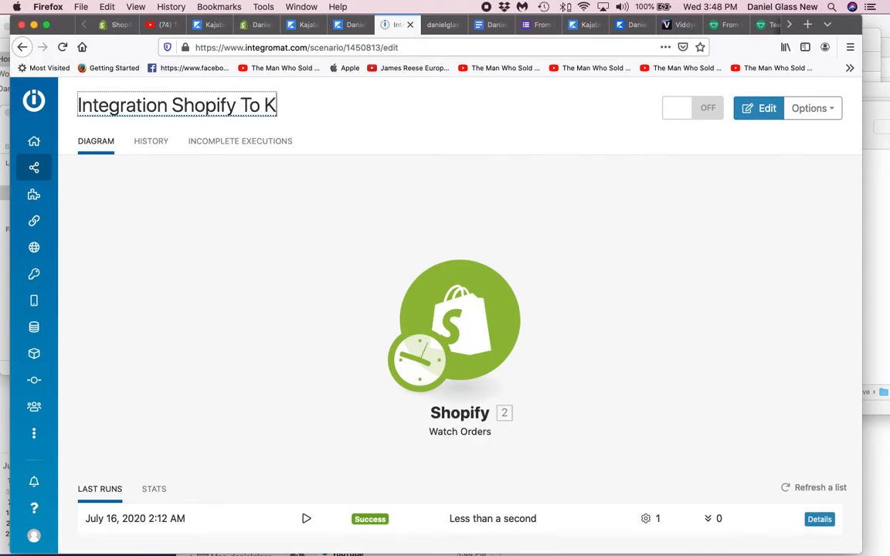
pyautogui.write('ajabi')
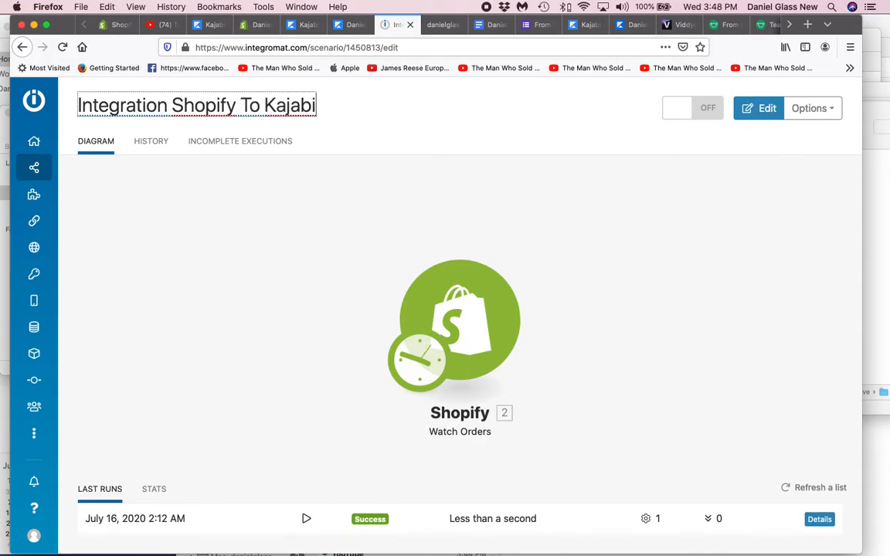
pyautogui.moveTo(513, 309)
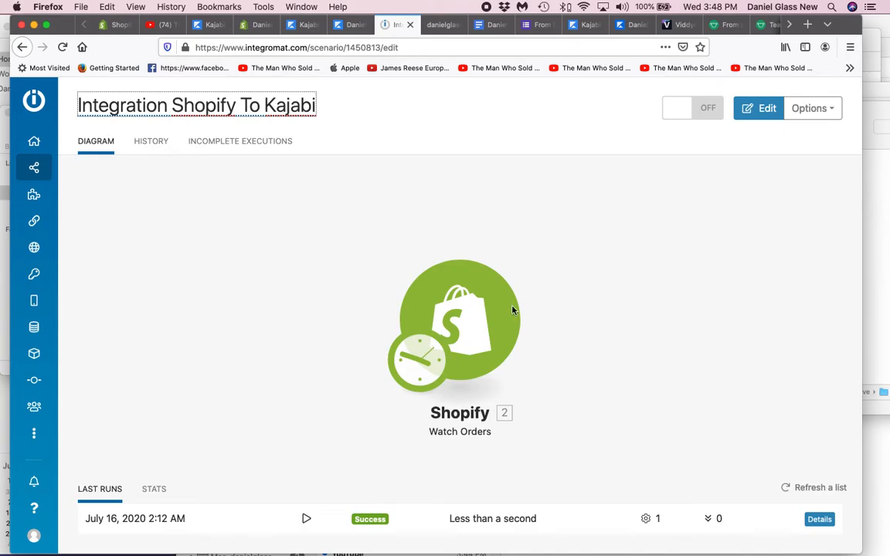
pyautogui.moveTo(380, 266)
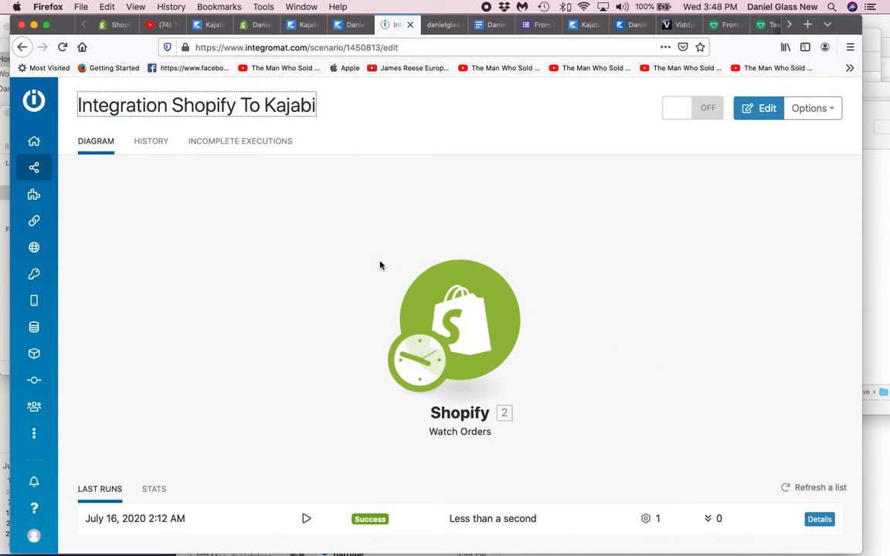
pyautogui.moveTo(646, 331)
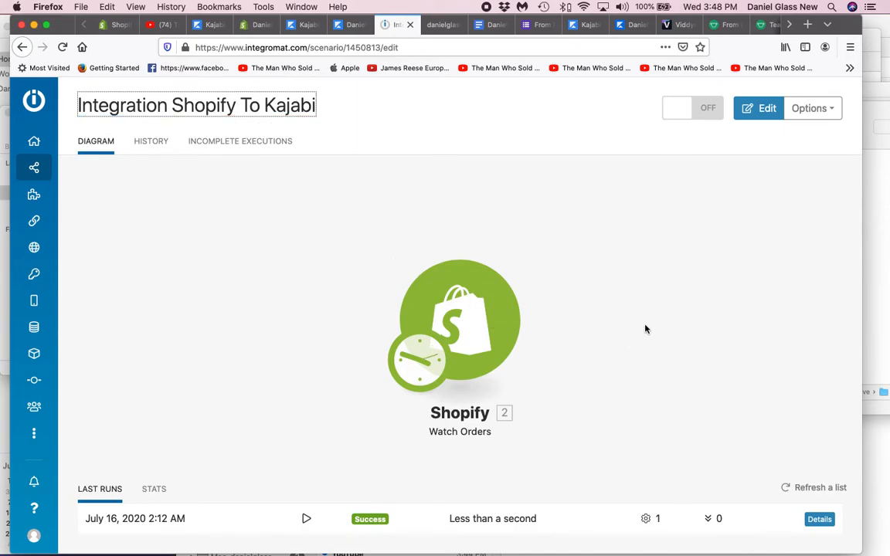